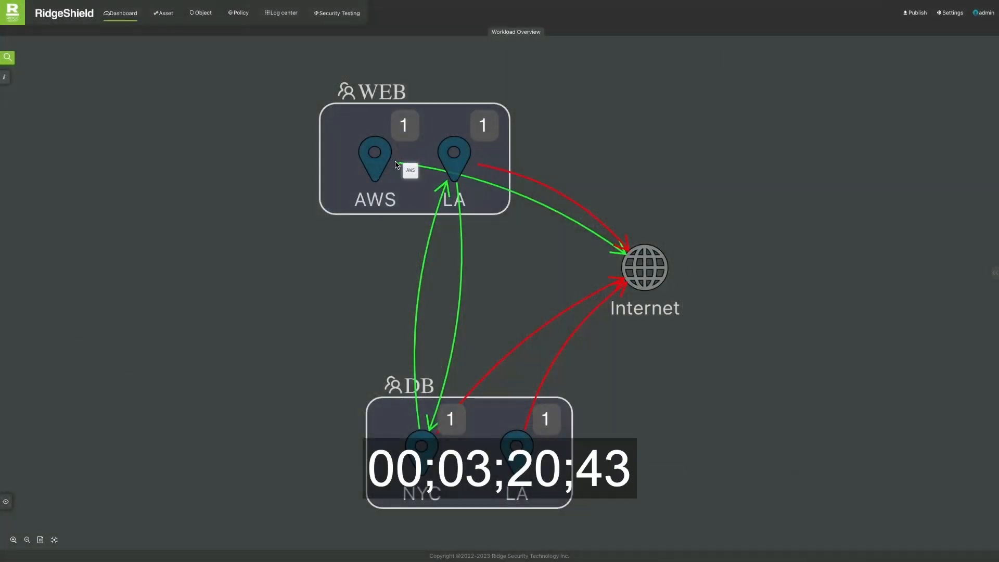
{"action": "mouse_move", "coordinate": [218, 204]}
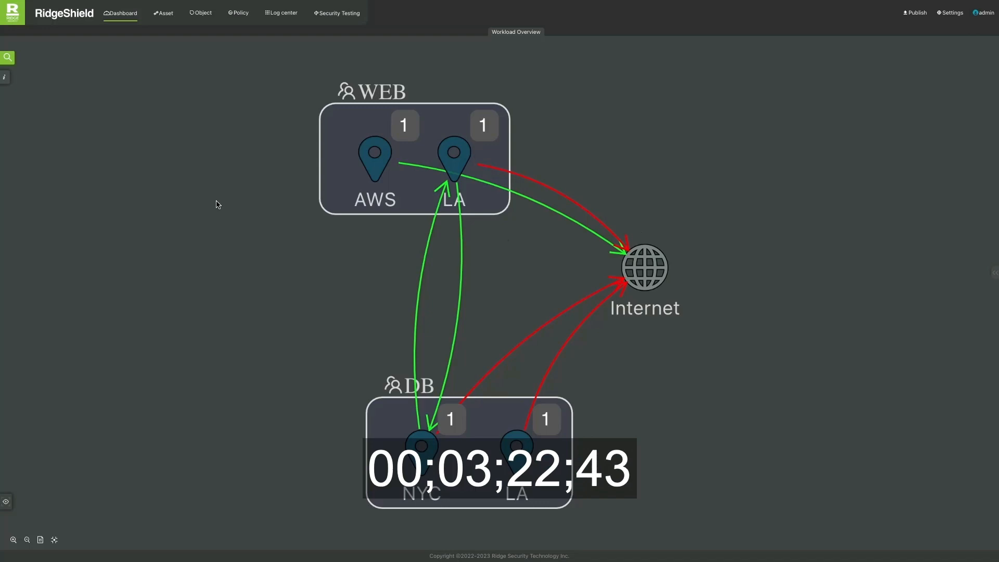
Step: Re-run the map query without Internet, then with Internet included so its flows reappear
{"action": "left_click", "coordinate": [7, 56]}
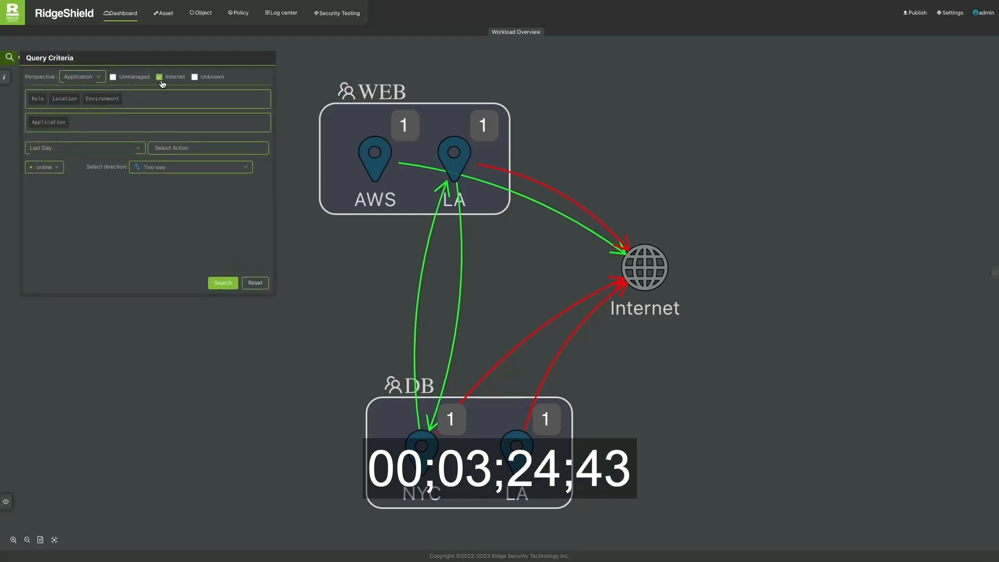
{"action": "left_click", "coordinate": [160, 77]}
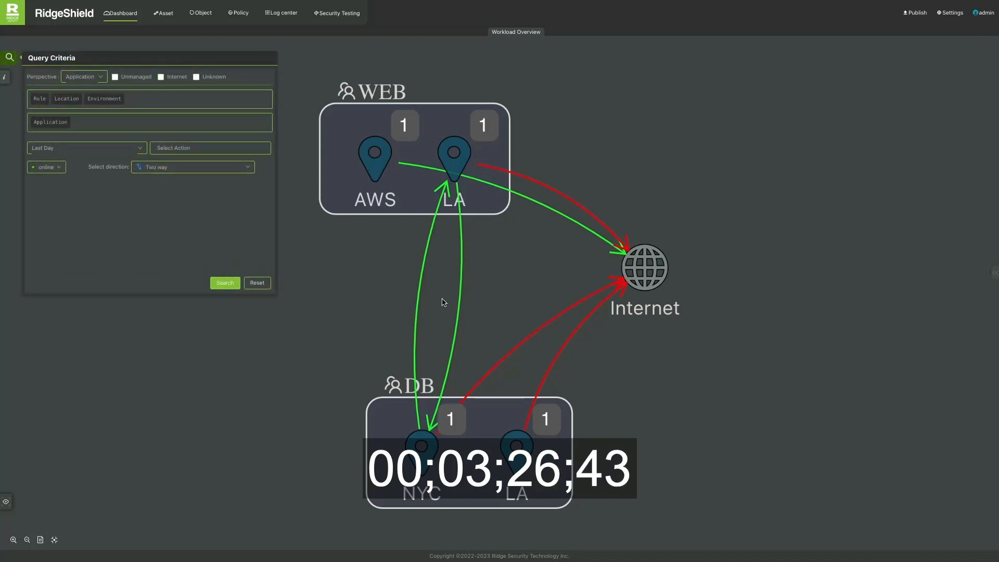
{"action": "left_click", "coordinate": [225, 283]}
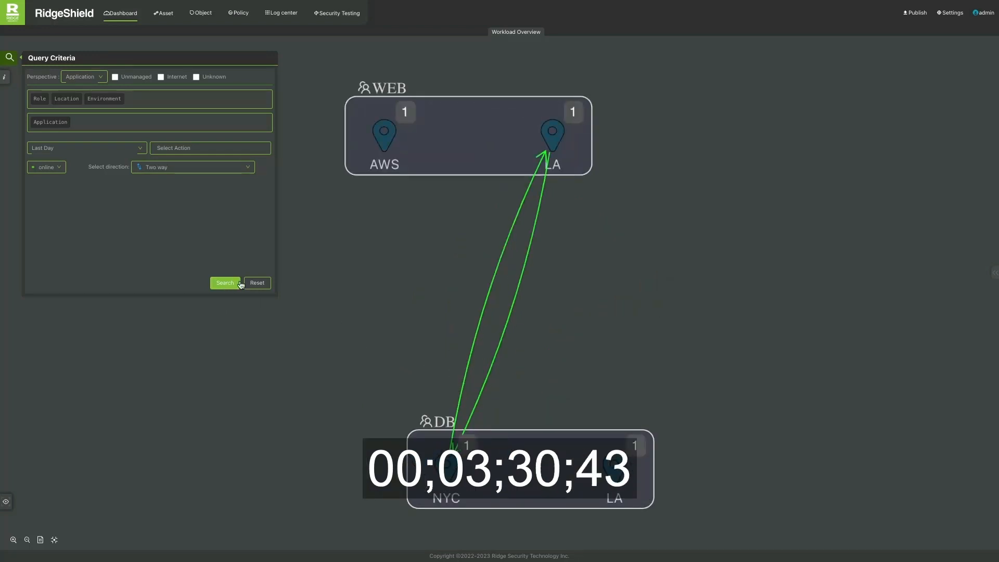
{"action": "left_click", "coordinate": [160, 77]}
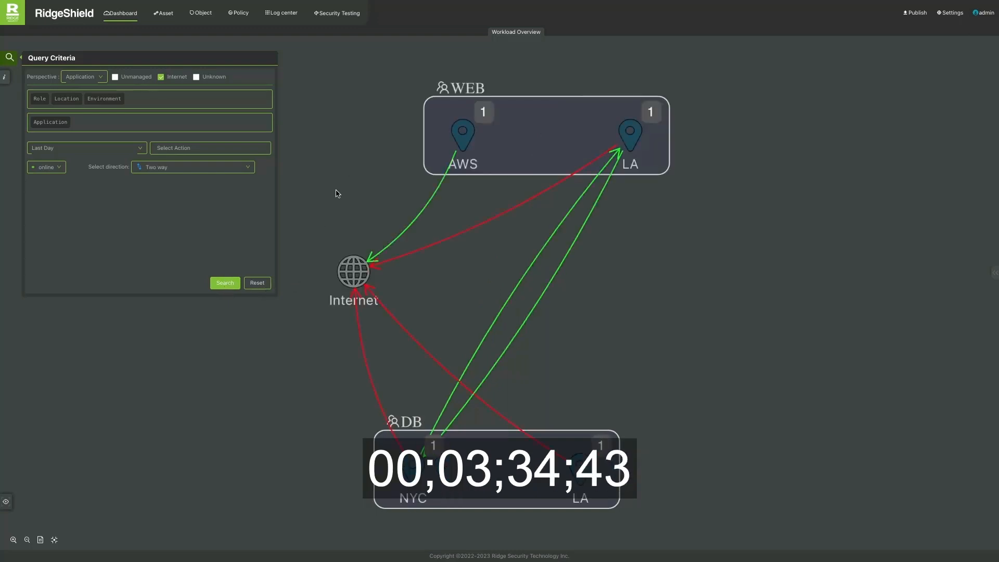
{"action": "left_click", "coordinate": [7, 57]}
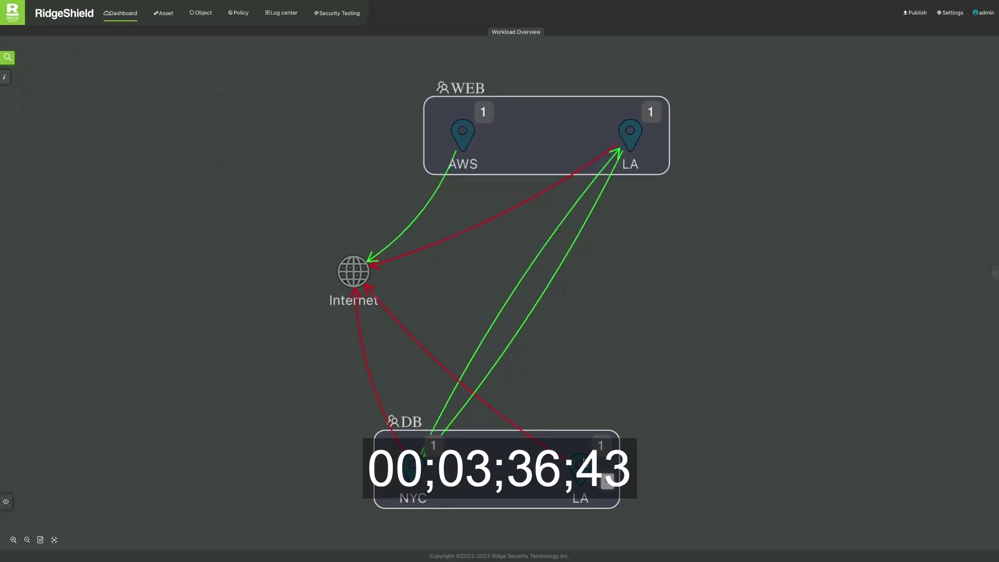
{"action": "mouse_move", "coordinate": [581, 264]}
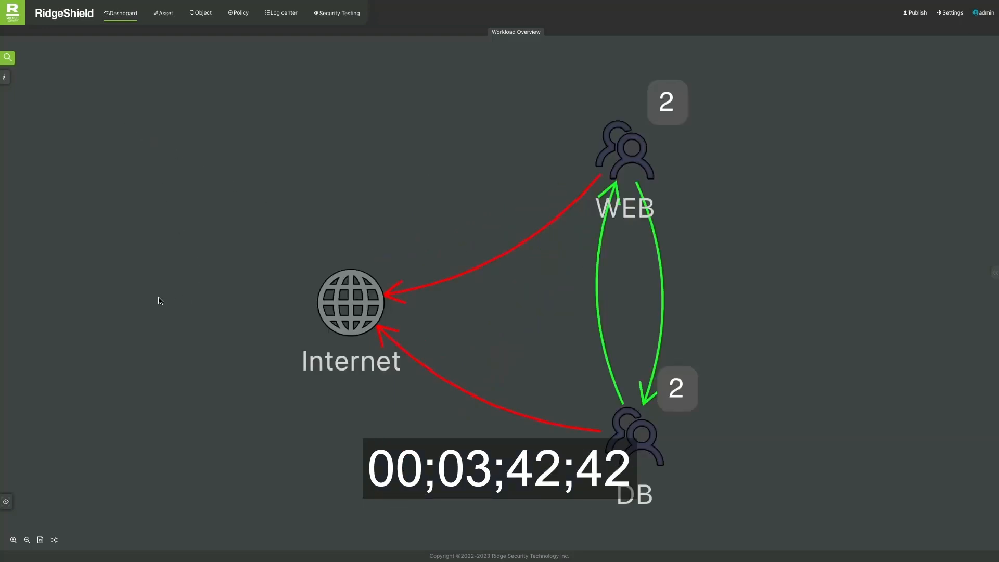
Step: From the regrouped WEB/DB map, go to the Asset list of four managed servers
{"action": "left_click", "coordinate": [7, 56]}
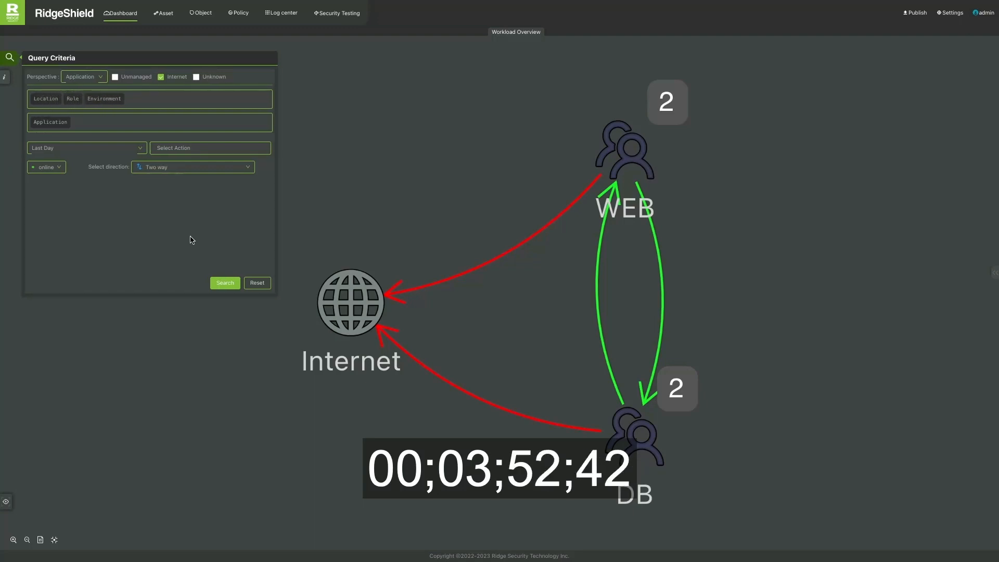
{"action": "left_click", "coordinate": [162, 14]}
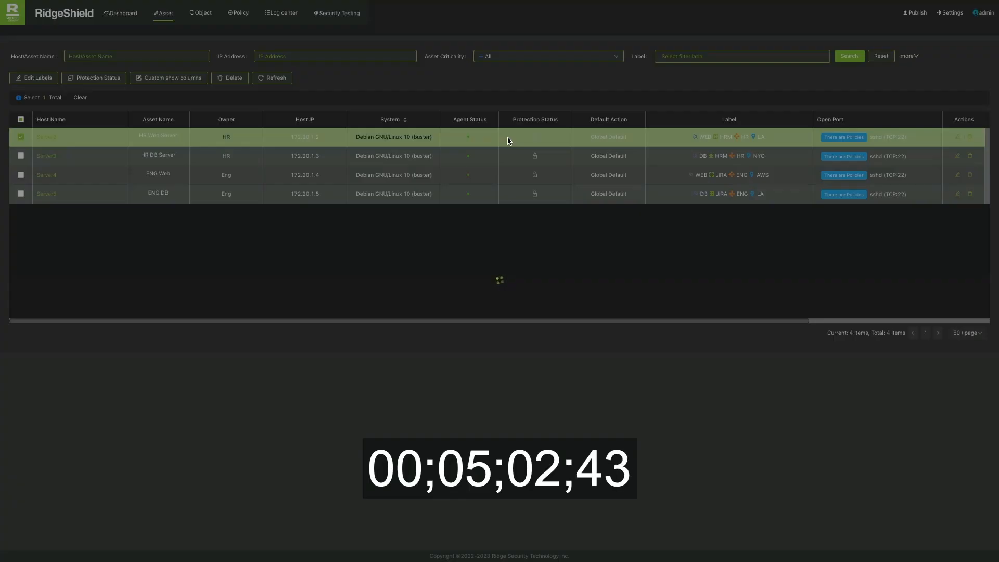
Step: Fetch the HR Web Server's Best Practice Check results (pass, fail, manual)
{"action": "left_click", "coordinate": [46, 137]}
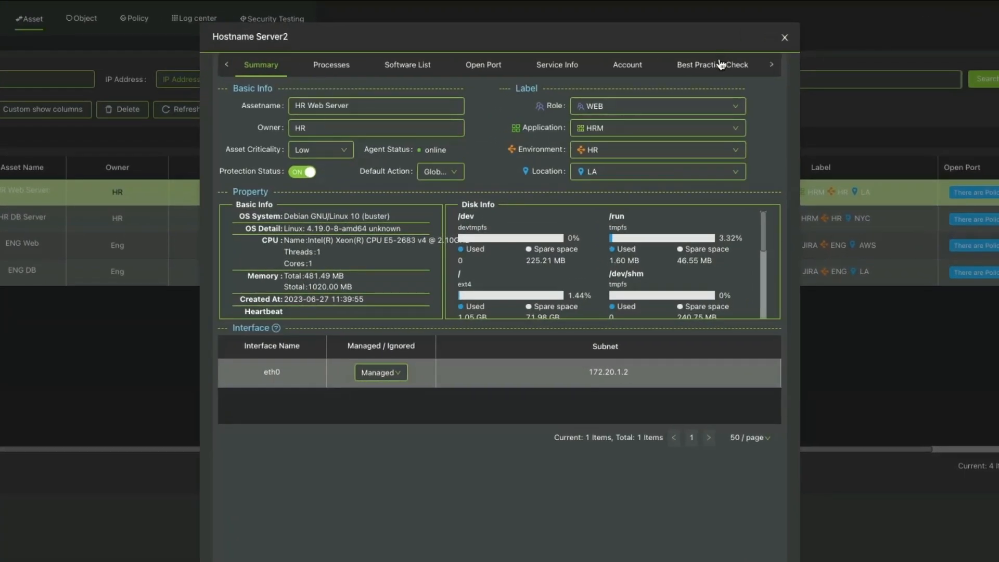
{"action": "left_click", "coordinate": [712, 64]}
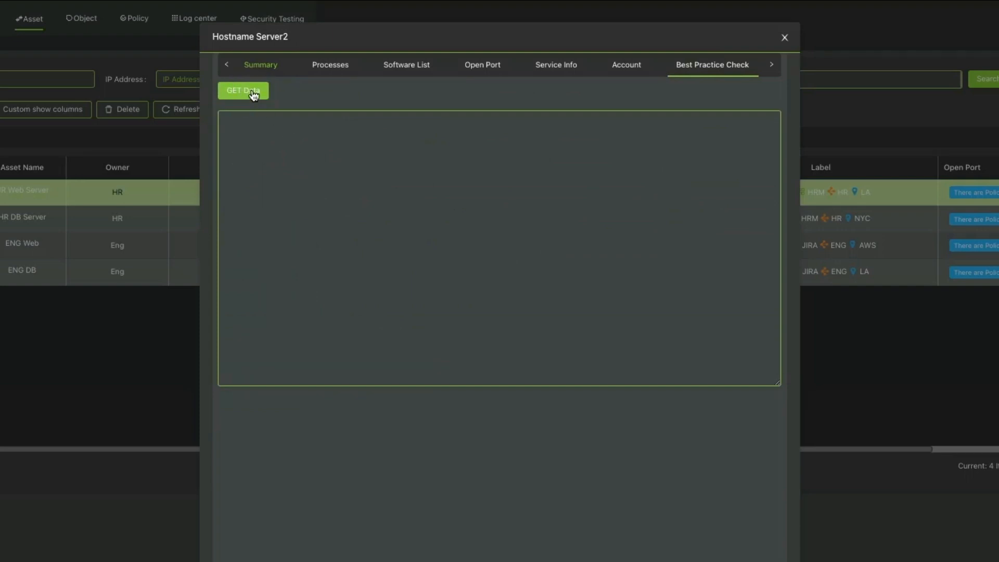
{"action": "left_click", "coordinate": [244, 91]}
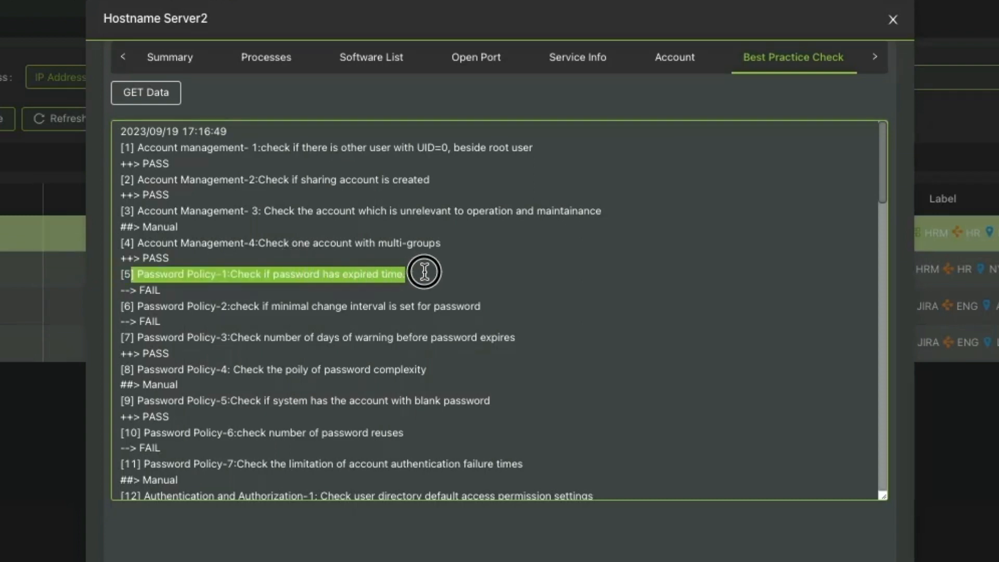
{"action": "mouse_move", "coordinate": [137, 340]}
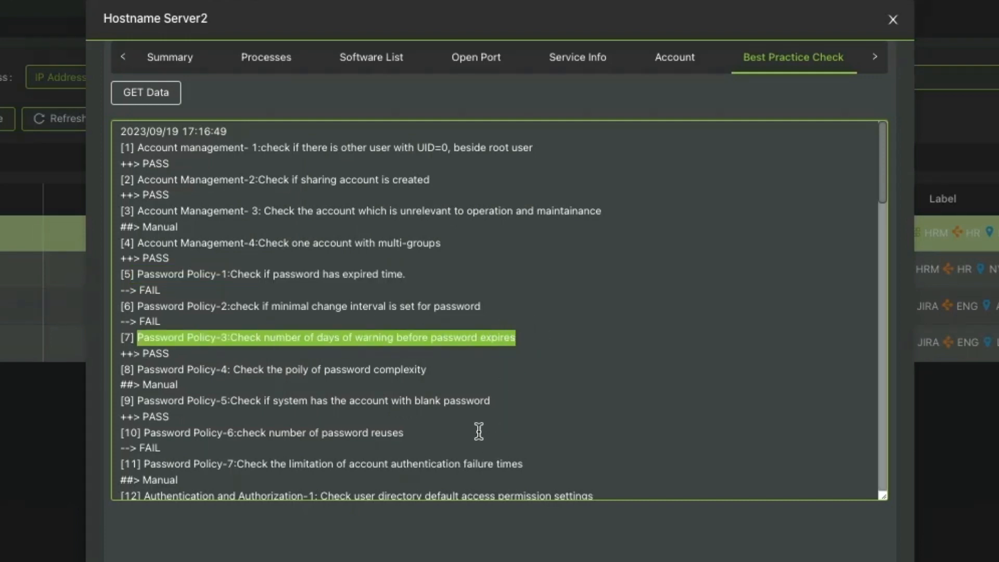
{"action": "scroll", "scroll_direction": "down", "scroll_amount": 3}
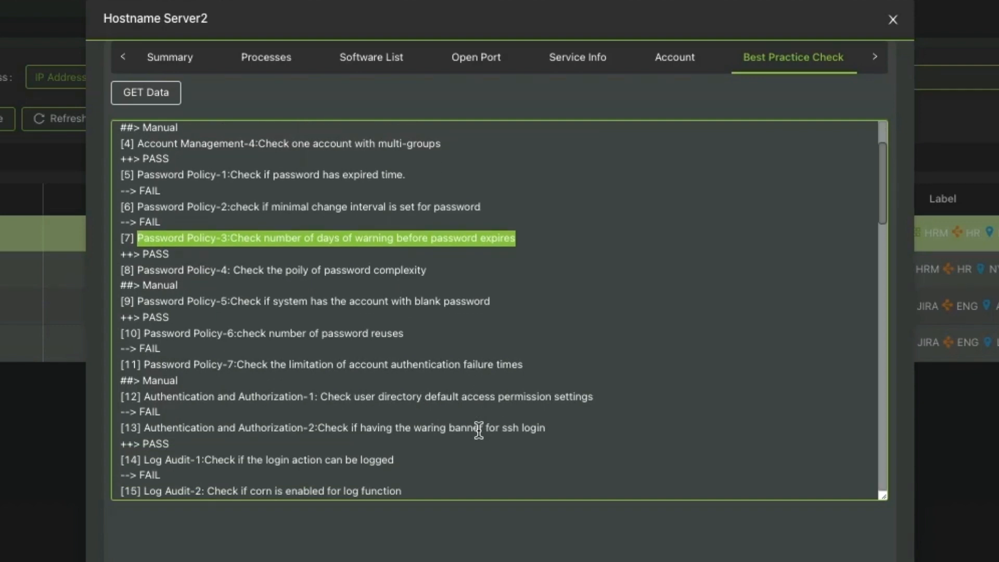
{"action": "mouse_move", "coordinate": [129, 396]}
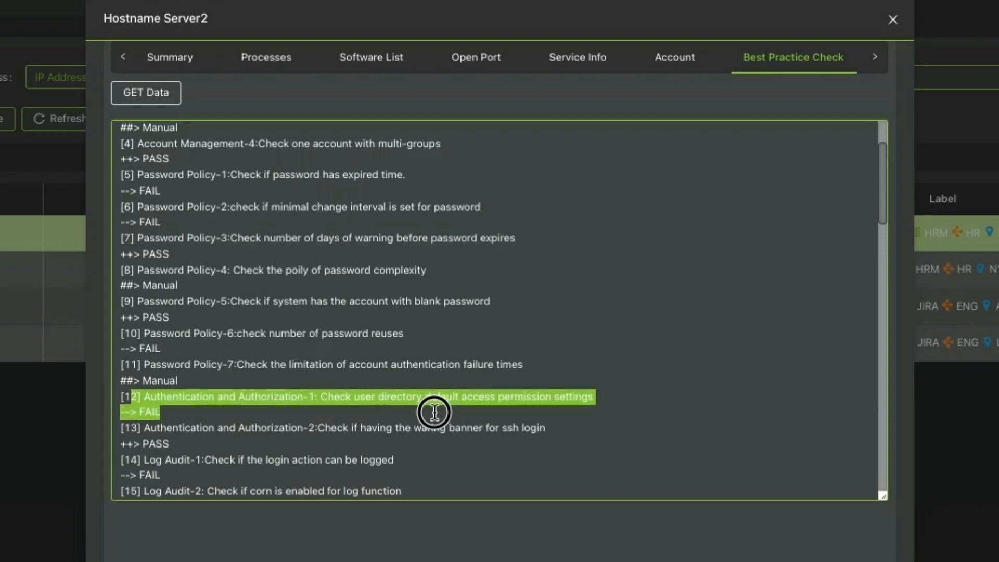
{"action": "scroll", "scroll_direction": "down", "scroll_amount": 3}
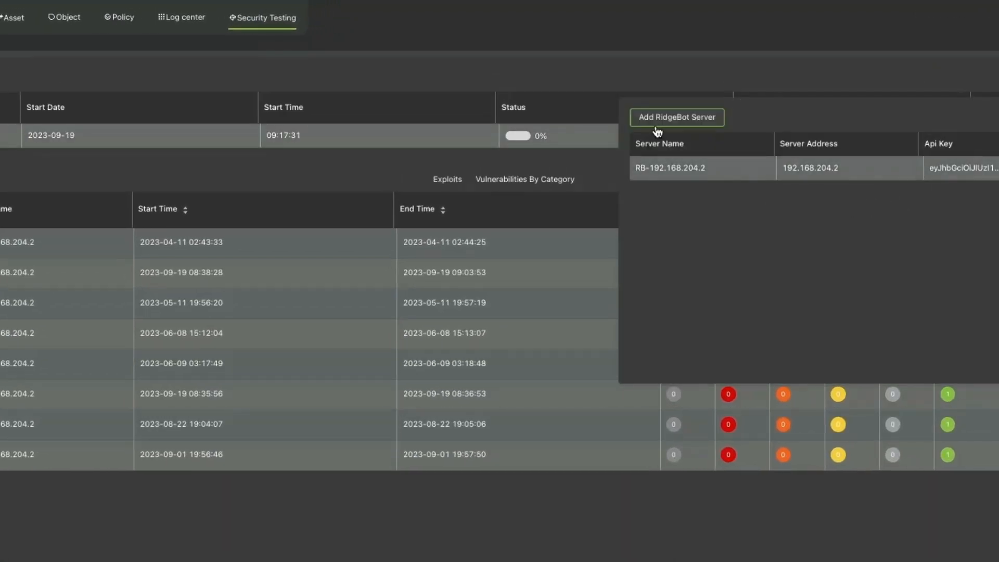
{"action": "mouse_move", "coordinate": [708, 129]}
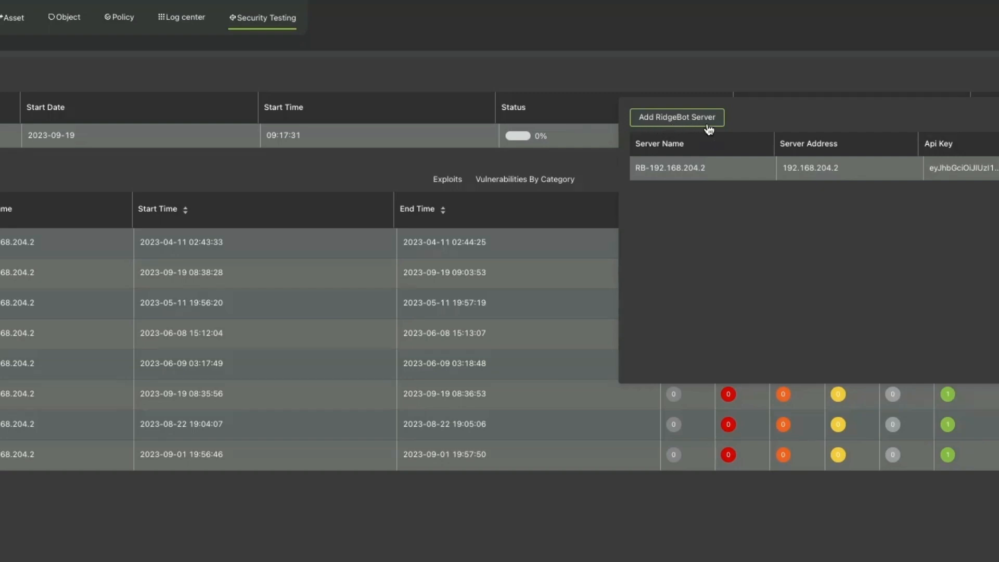